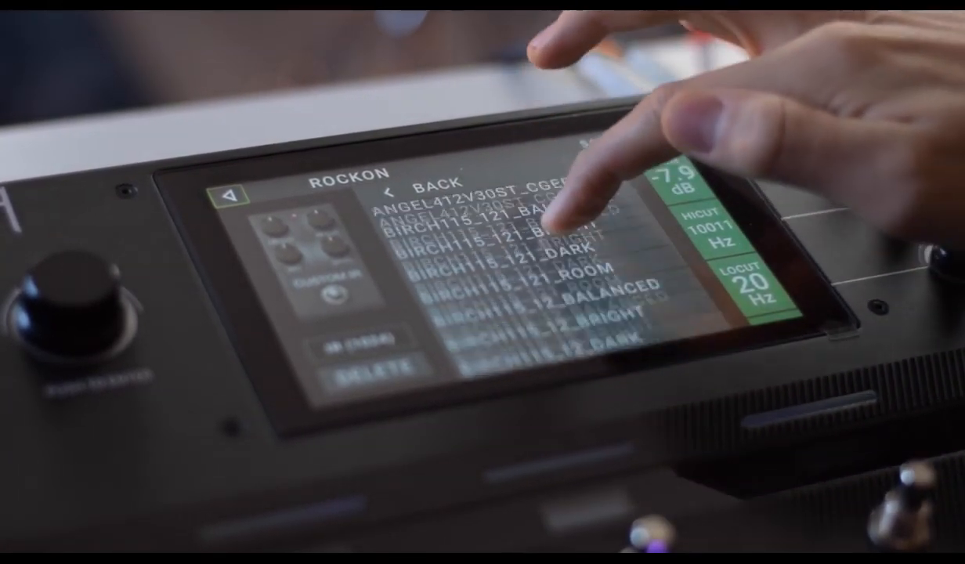
Scroll the IR list down to the TREAD412 entries and select TREAD412_12_DARK.
scroll("down", 3)
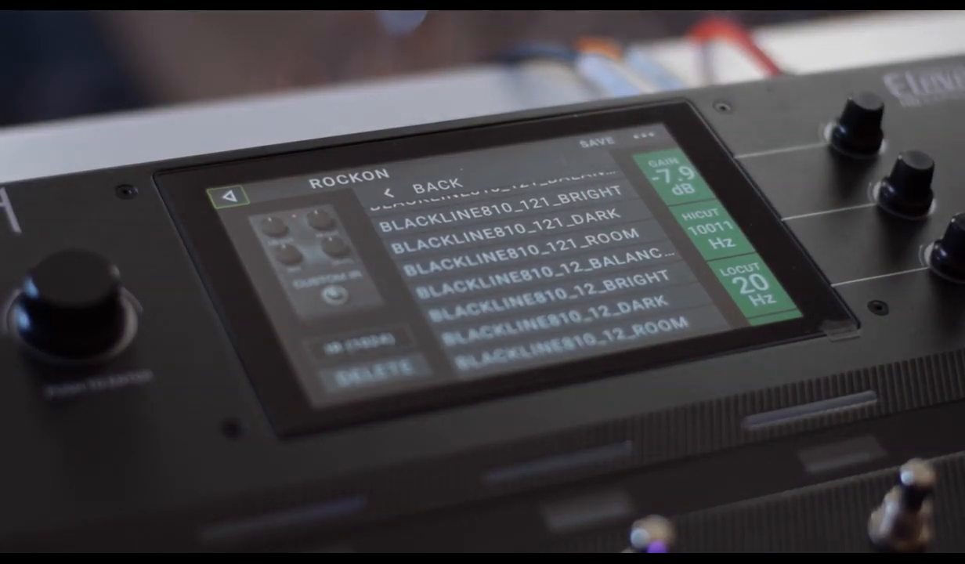
scroll("down", 3)
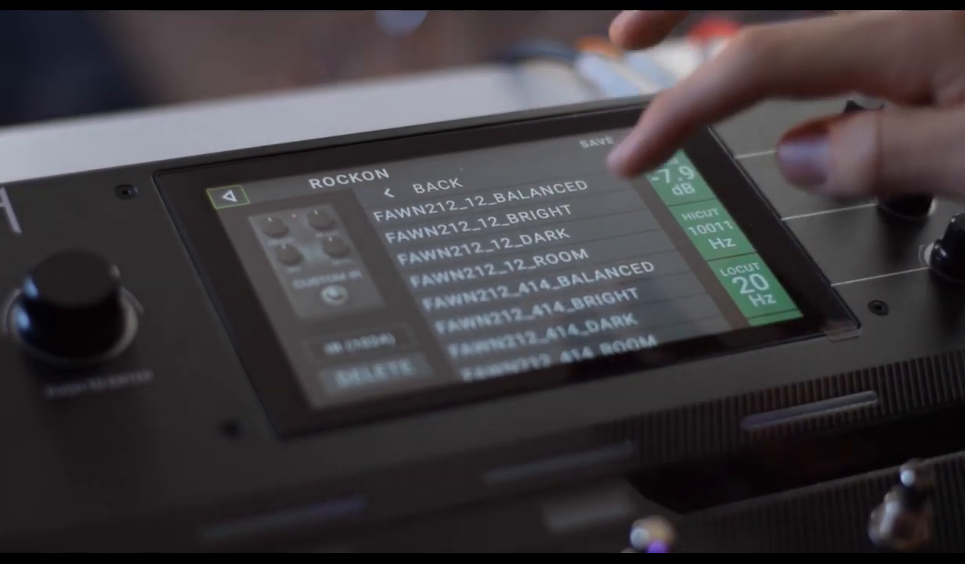
scroll("down", 3)
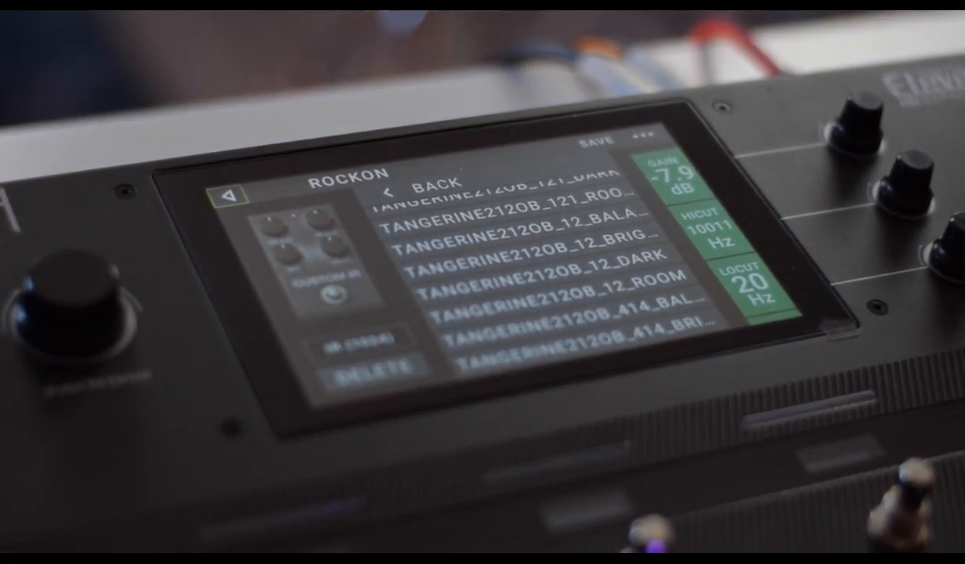
scroll("down", 3)
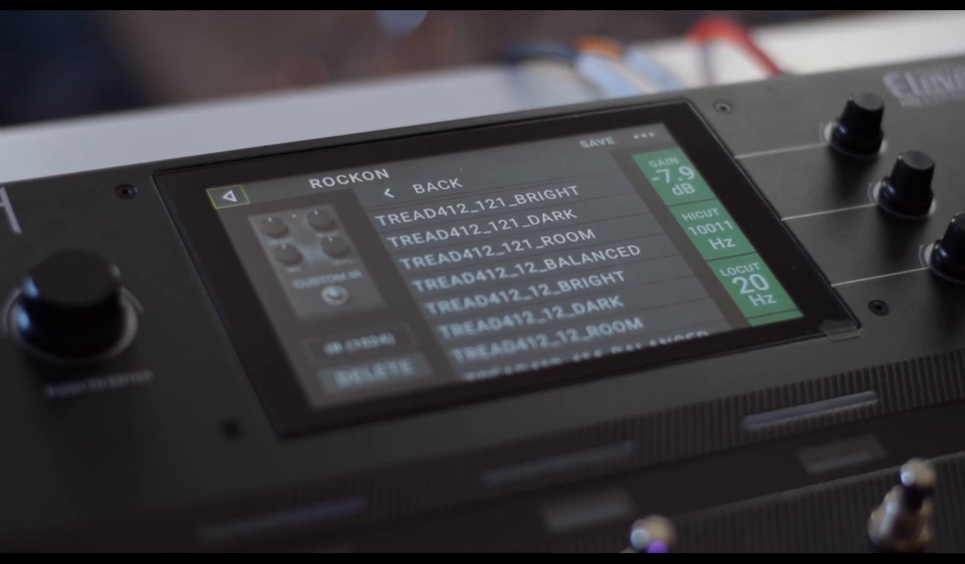
left_click(548, 305)
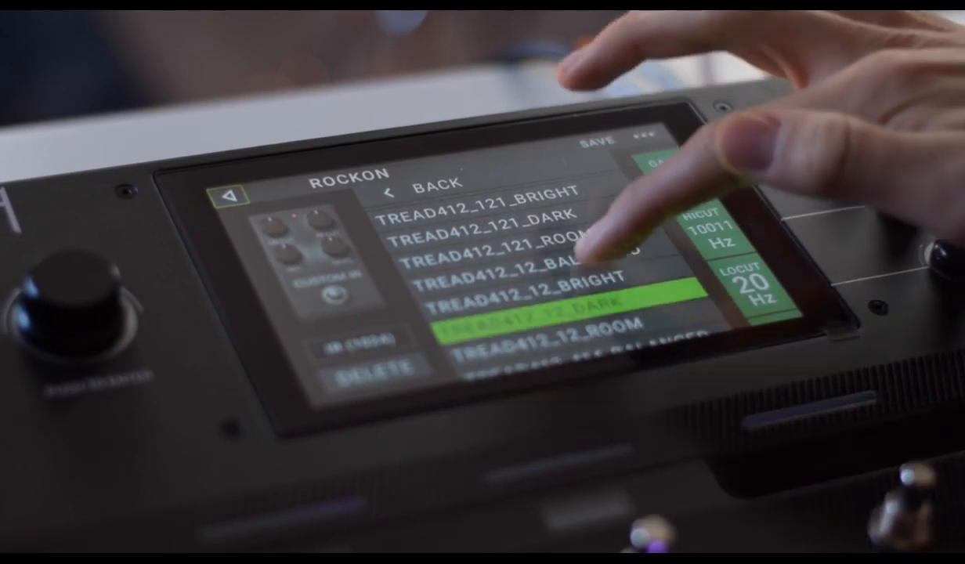